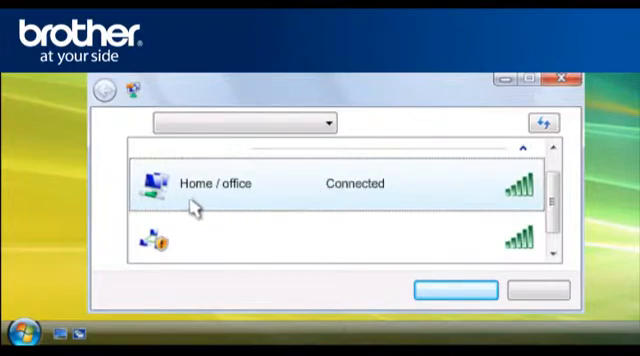
mouse_move(264, 204)
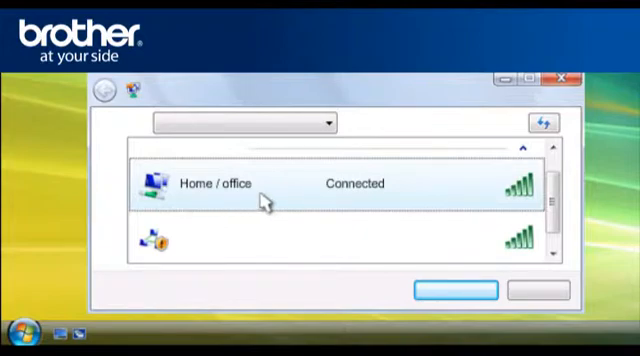
mouse_move(485, 118)
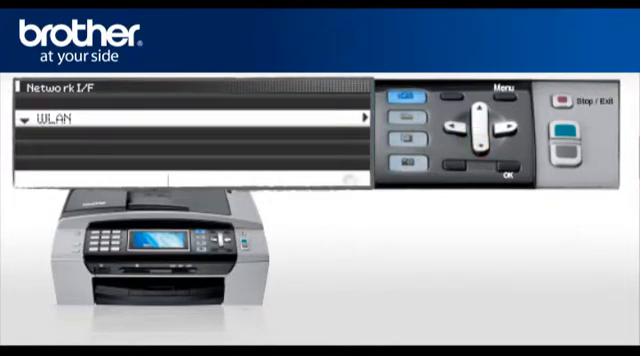
- Confirm WLAN as the machine's network interface on the control panel
click(508, 168)
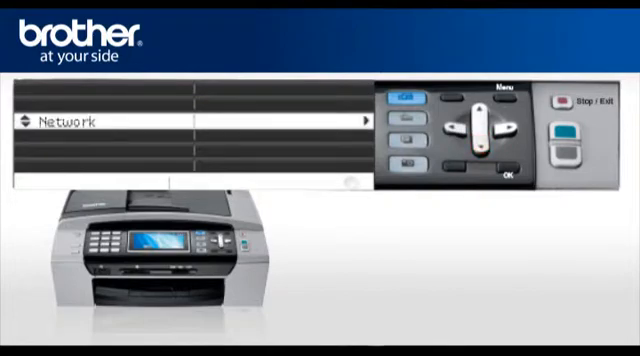
- Navigate Network > WLAN and launch the Setup Wizard to scan for SSIDs
click(505, 169)
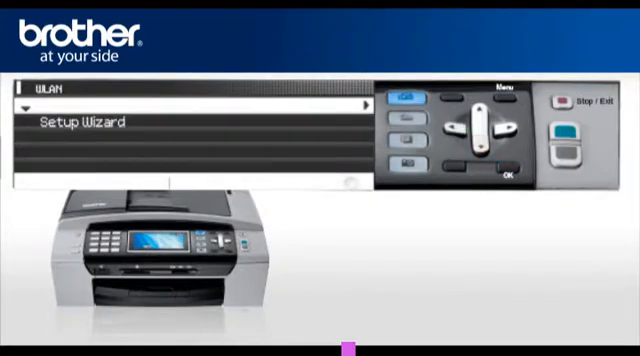
click(483, 133)
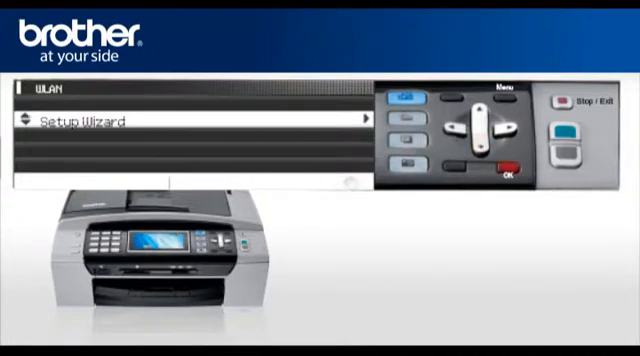
click(510, 162)
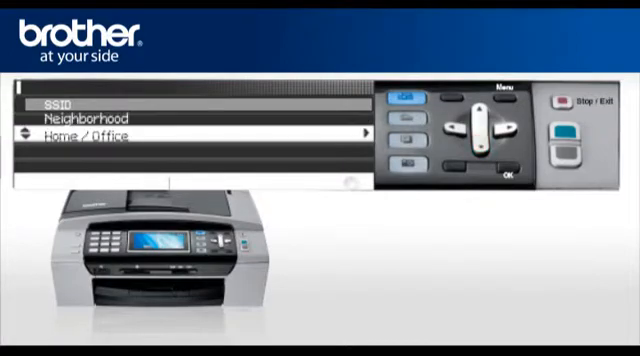
- Pick the Home / Office SSID and confirm Open system authentication
click(506, 171)
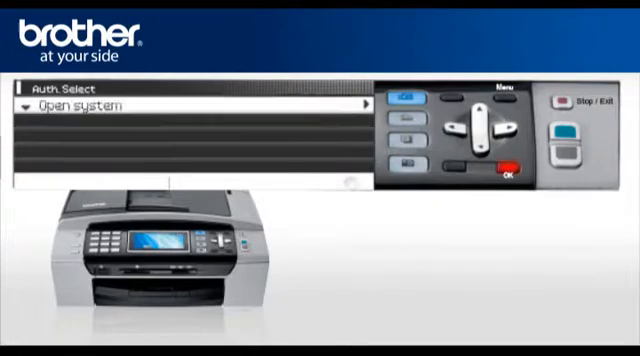
click(505, 167)
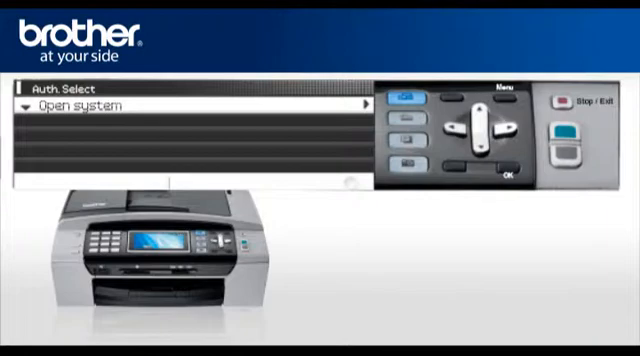
click(512, 166)
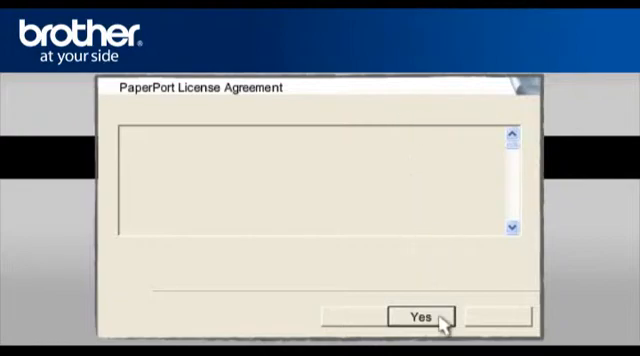
- Click Yes on the PaperPort and MFL Pro Suite license agreements
click(417, 318)
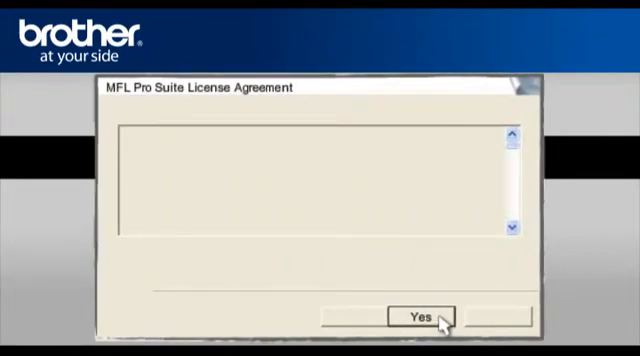
click(418, 316)
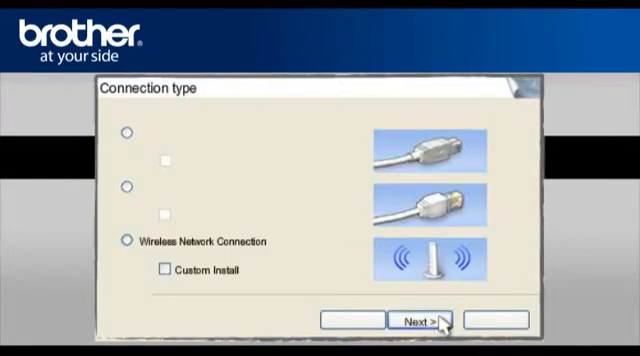
- Select Wireless Network Connection and confirm the Important Notice
click(128, 240)
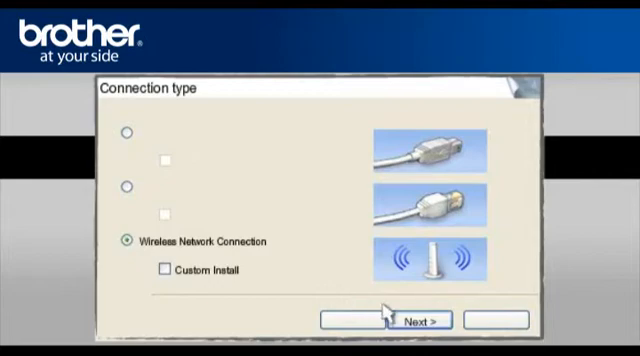
click(417, 319)
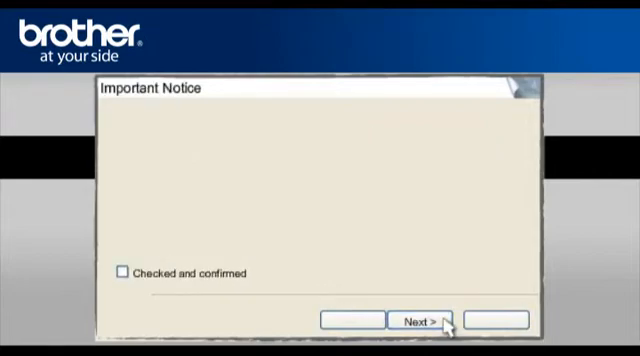
mouse_move(232, 295)
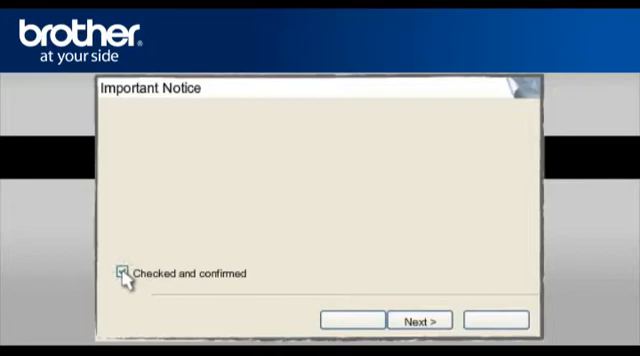
click(422, 320)
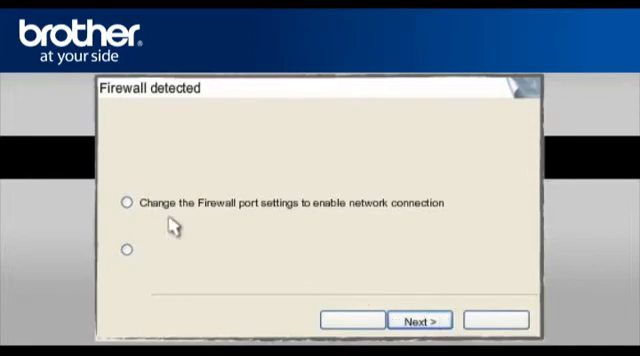
- Choose to change the firewall port settings and always trust Brother Industries software
click(127, 203)
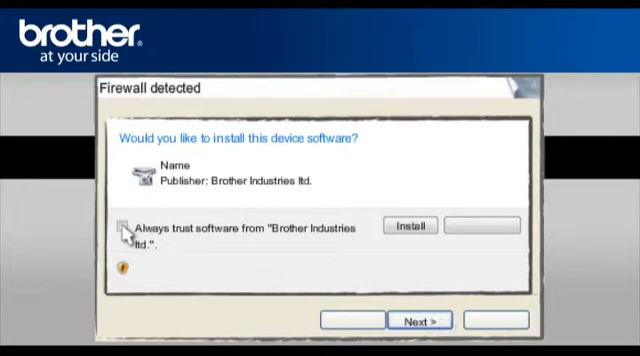
click(127, 226)
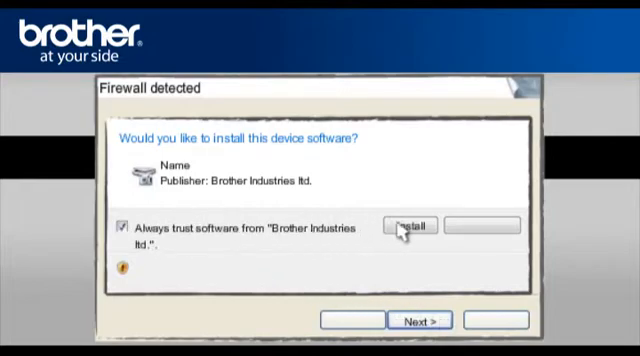